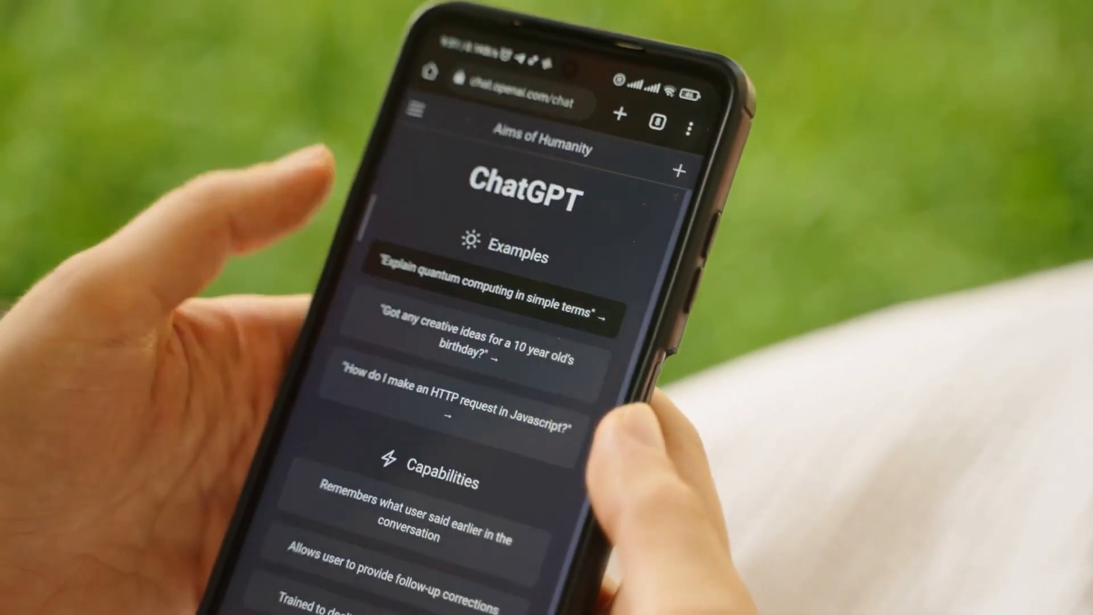
Send the example prompt 'Explain quantum computing in simple terms' from the start screen
{"action": "left_click", "coordinate": [487, 282]}
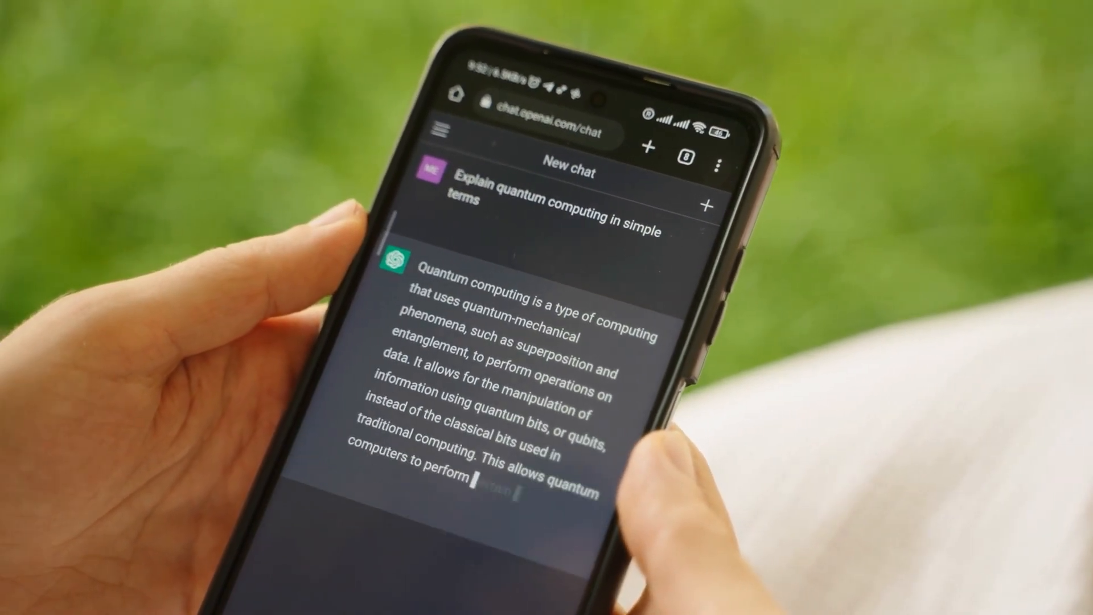